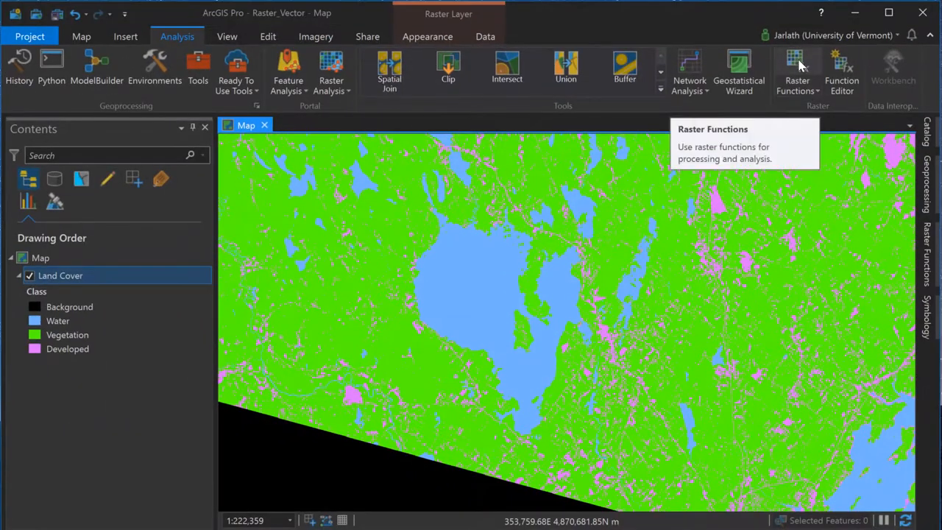
# Set up the Clip raster function on Land Cover, clipping to the active map view extent.
pyautogui.click(797, 70)
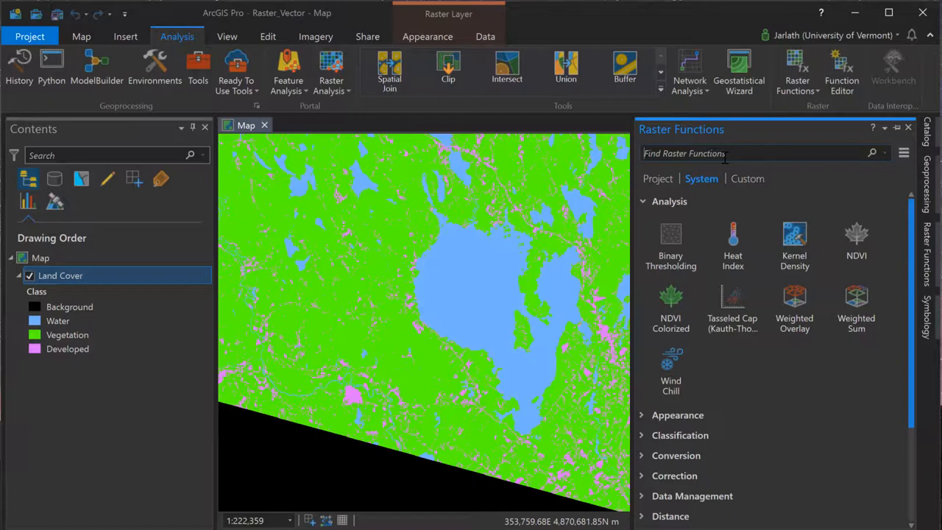
pyautogui.write('clip')
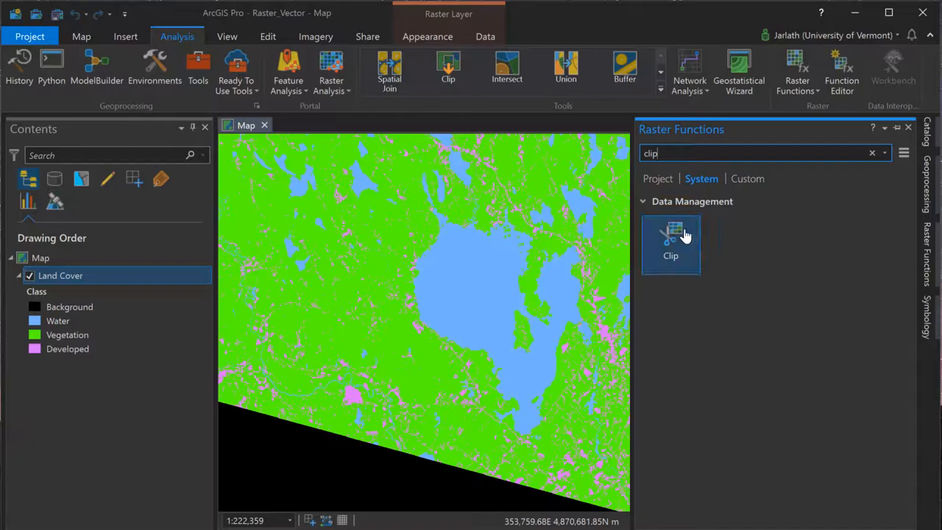
pyautogui.click(670, 243)
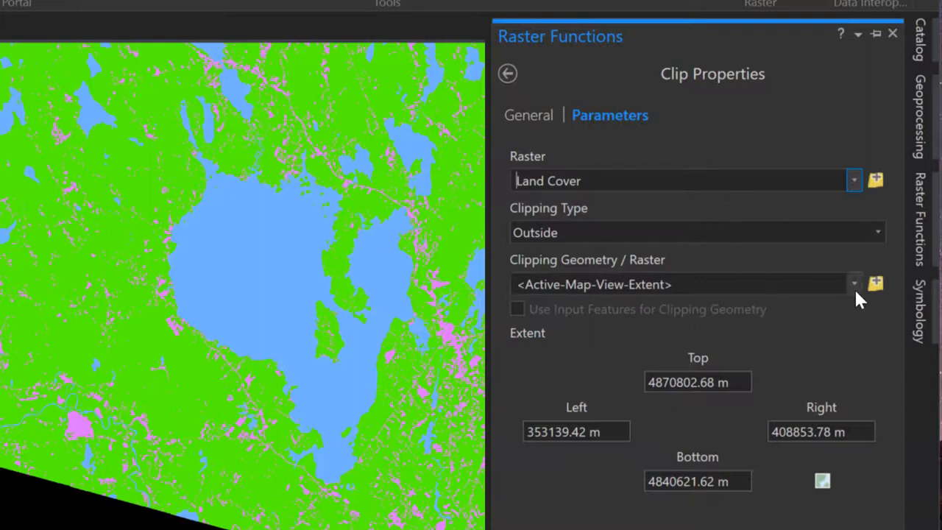
pyautogui.click(853, 284)
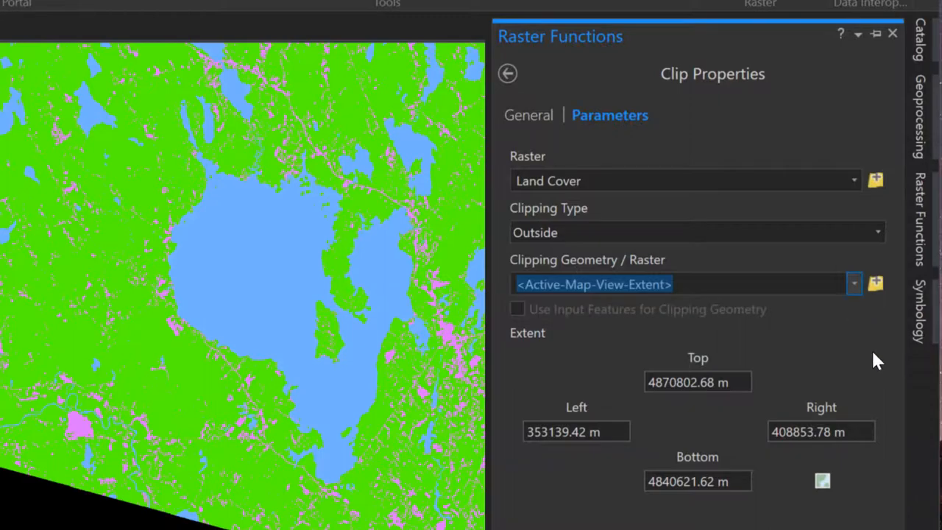
pyautogui.moveTo(883, 355)
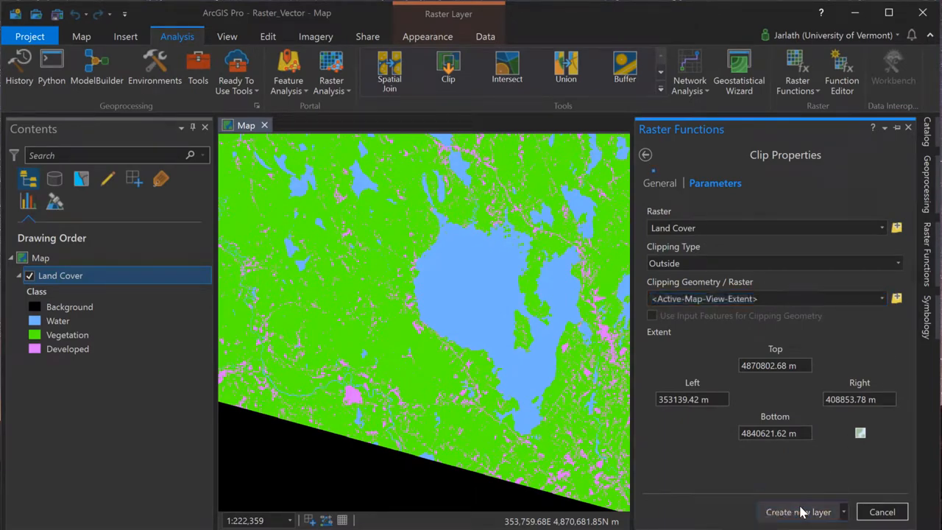
# Create the Clip_Land Cover layer, close Raster Functions, and hide the original Land Cover layer.
pyautogui.click(798, 511)
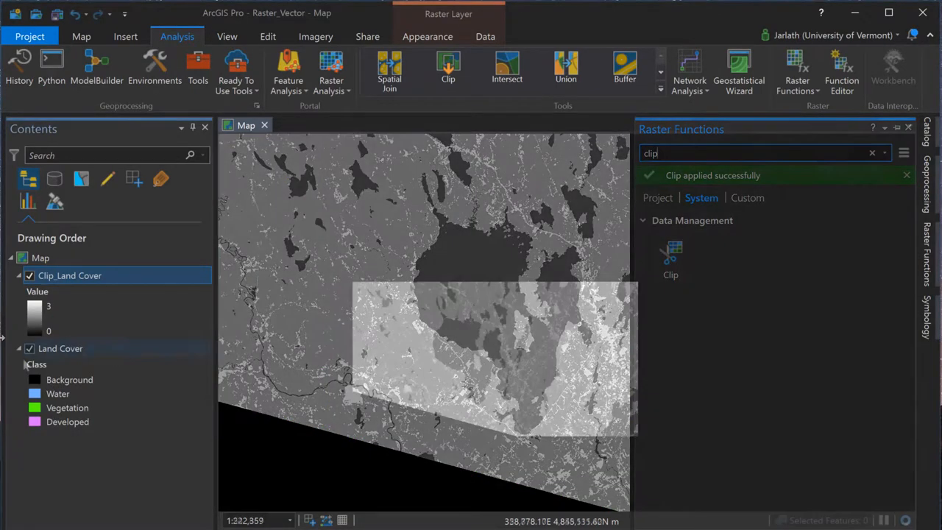
pyautogui.click(30, 348)
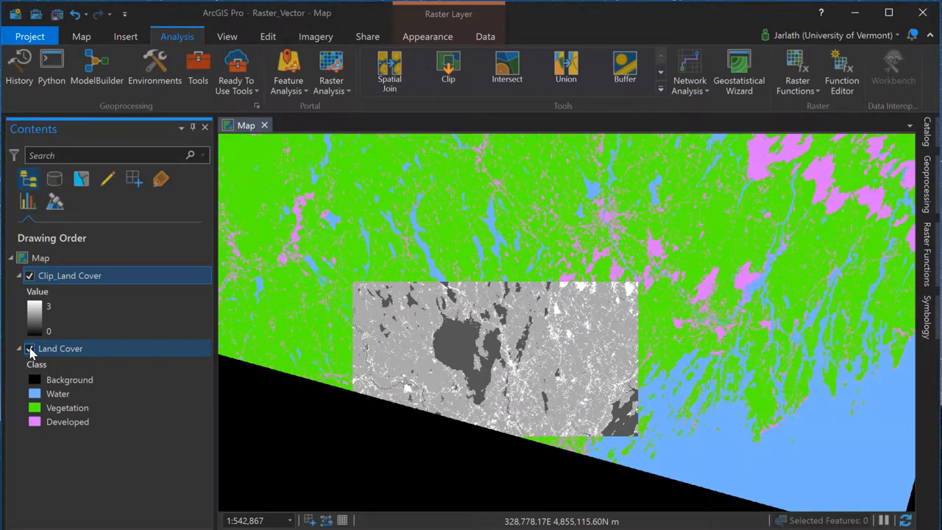
pyautogui.click(30, 348)
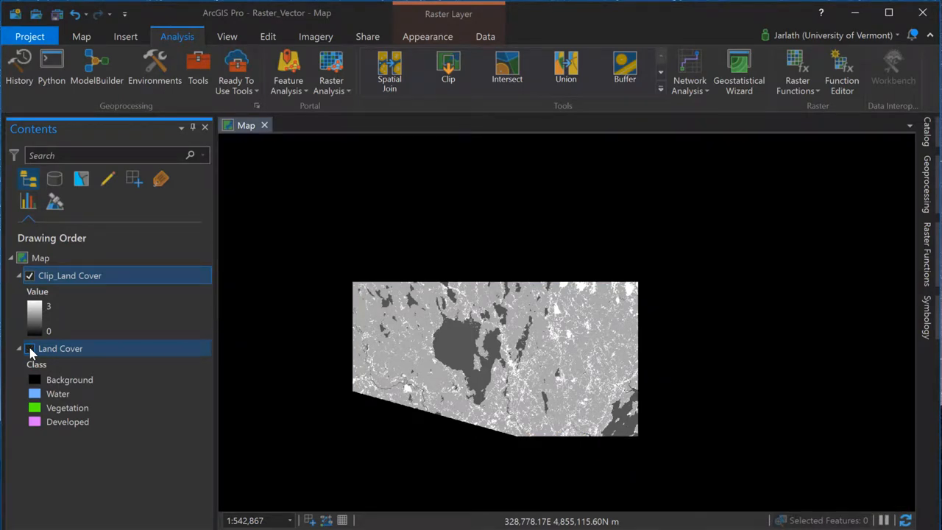
pyautogui.click(29, 348)
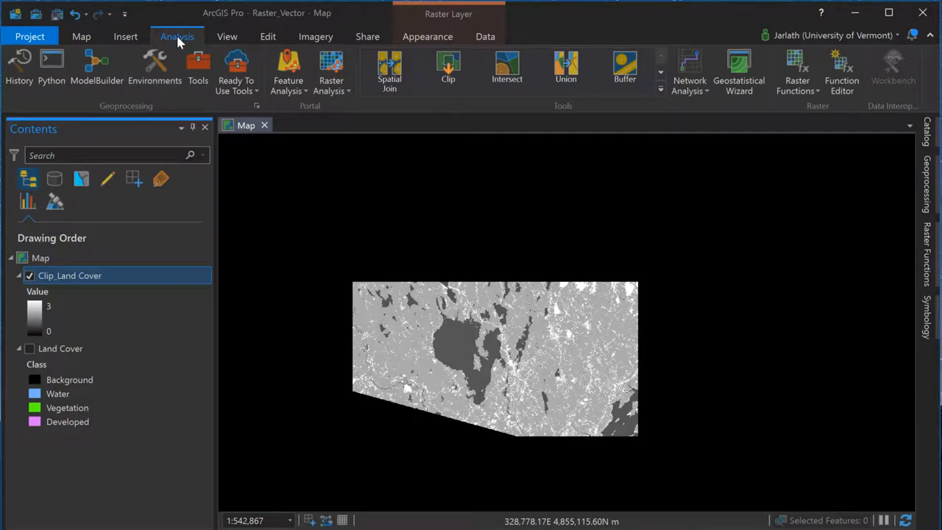
pyautogui.moveTo(176, 41)
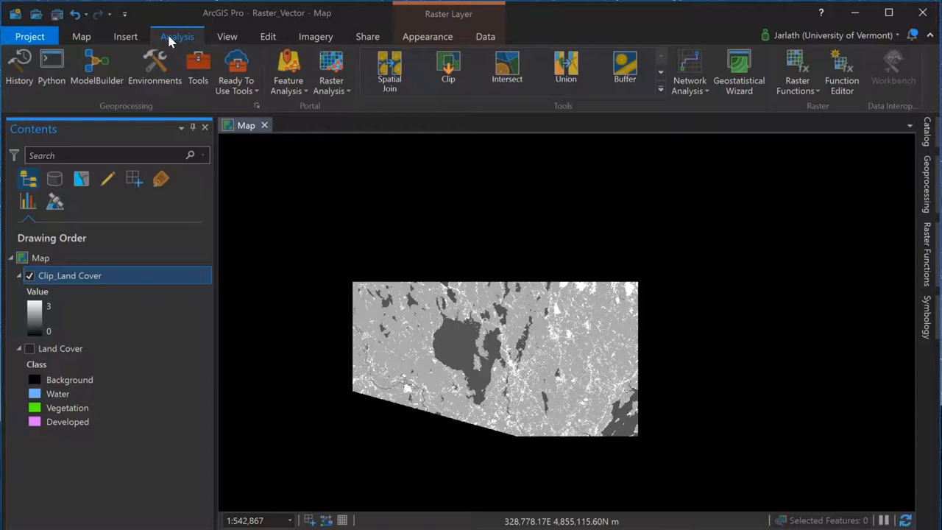
# Run Raster to Polygon on Clip_Land Cover with the Value field, outputting LandCover_Vector.
pyautogui.click(198, 66)
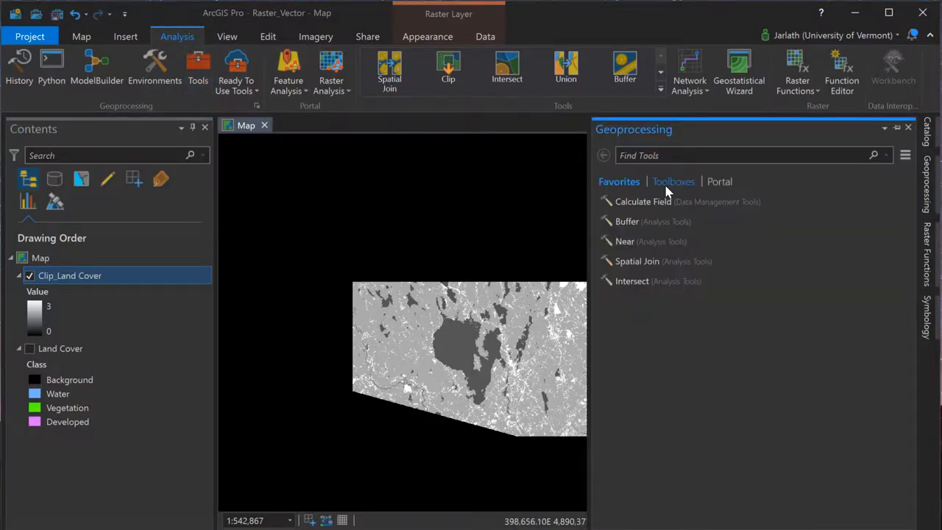
pyautogui.click(671, 181)
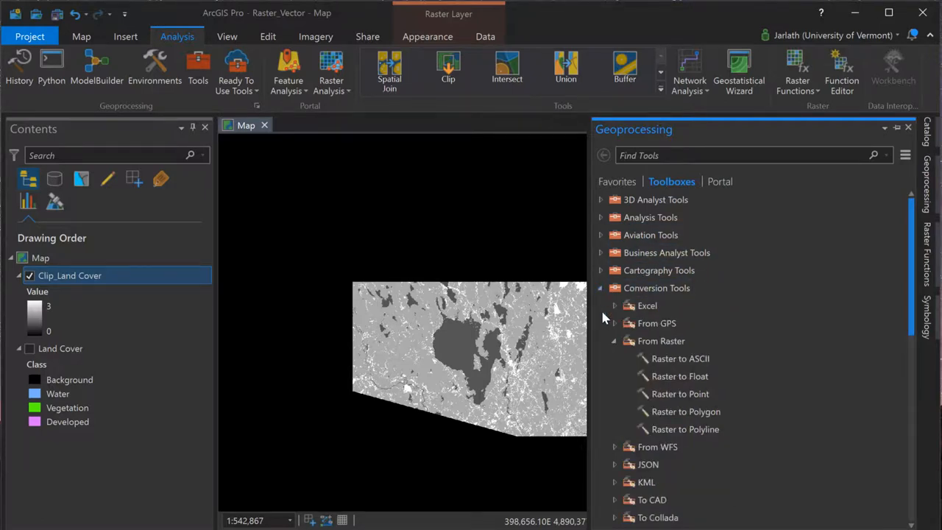
pyautogui.moveTo(680, 411)
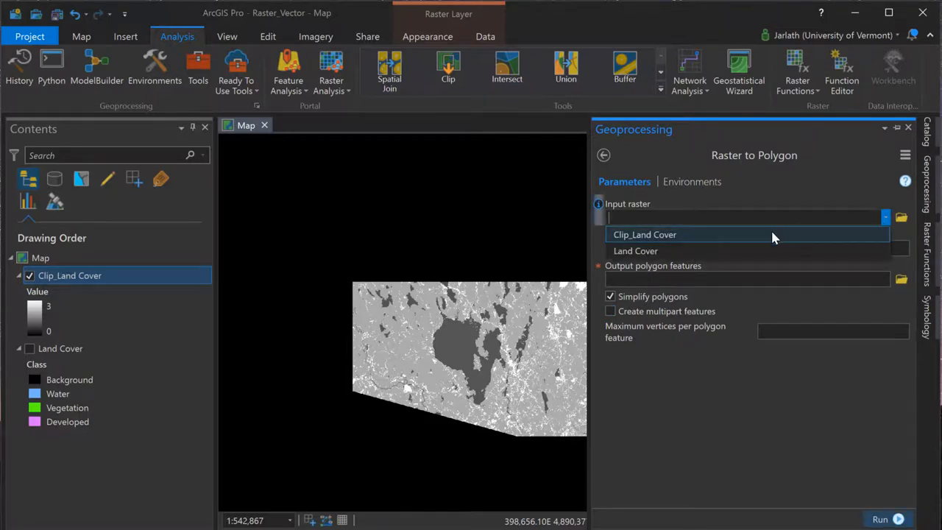
pyautogui.click(645, 234)
pyautogui.write('LandCover_Vector')
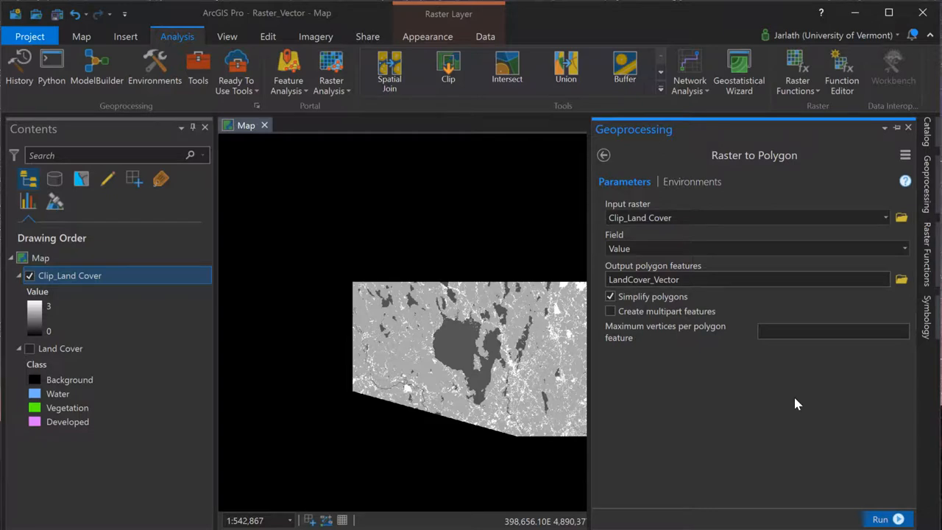
pyautogui.click(887, 518)
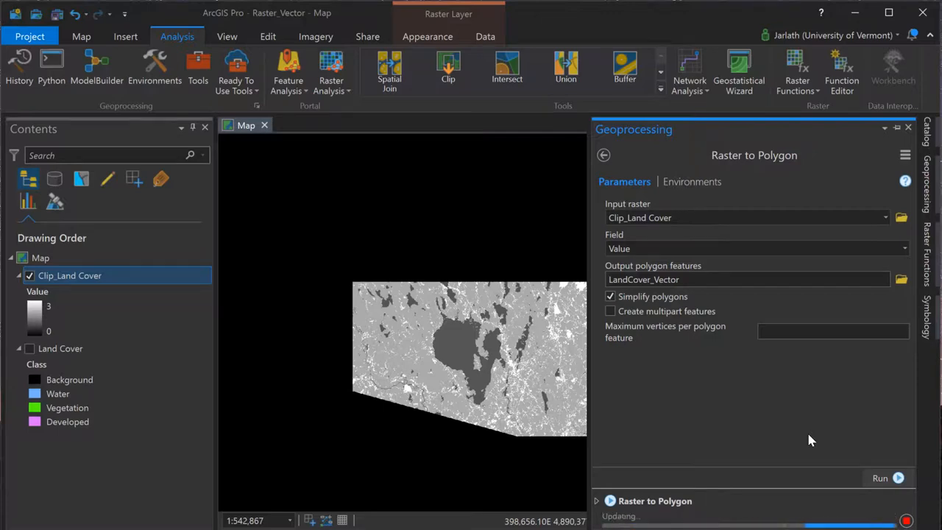
# Hide Clip_Land Cover and review the Land Cover class attribute table.
pyautogui.click(880, 478)
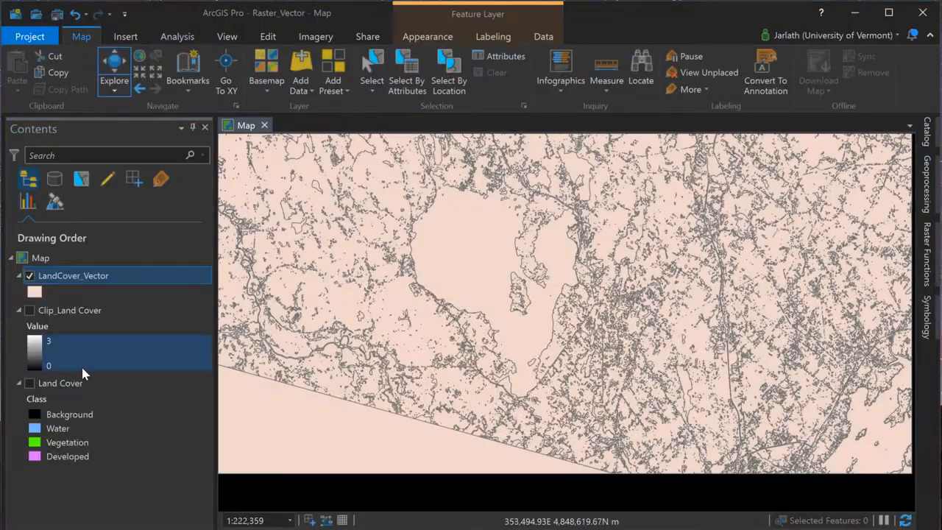
pyautogui.rightClick(60, 382)
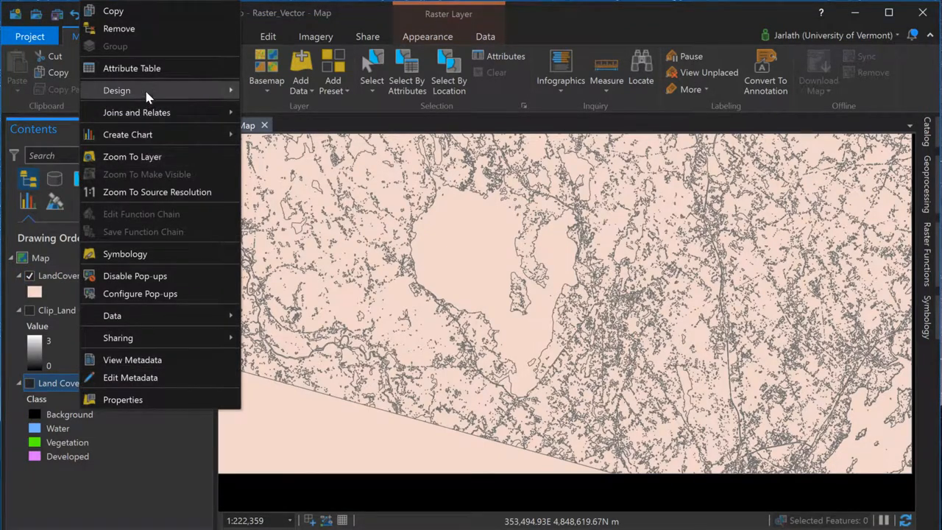
pyautogui.moveTo(132, 68)
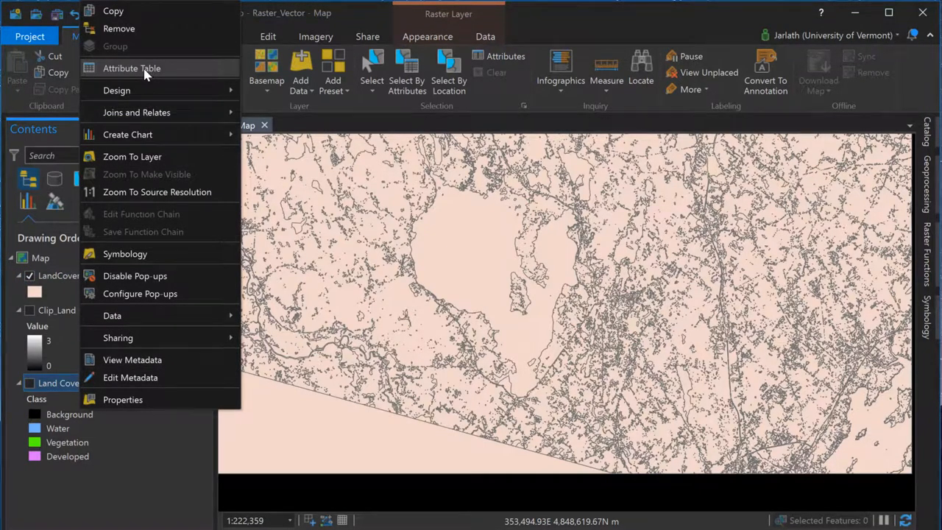
pyautogui.click(132, 67)
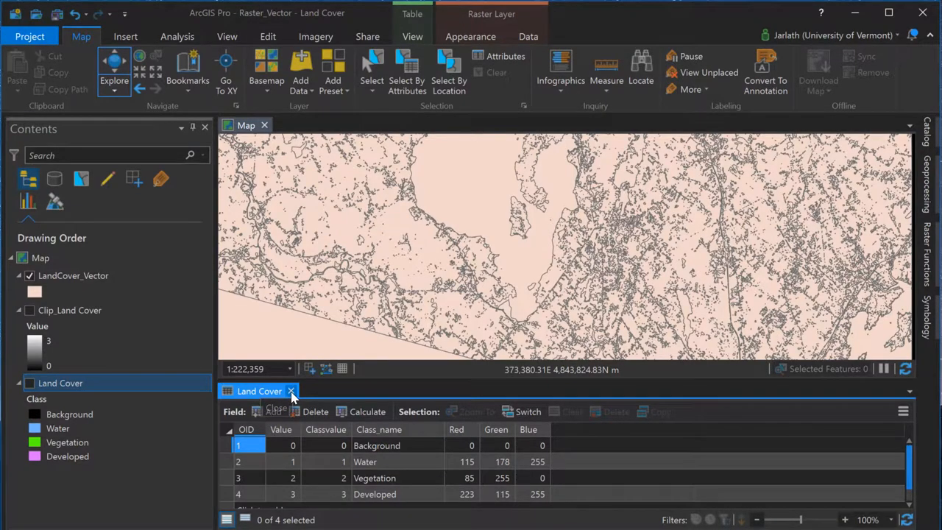
pyautogui.rightClick(73, 275)
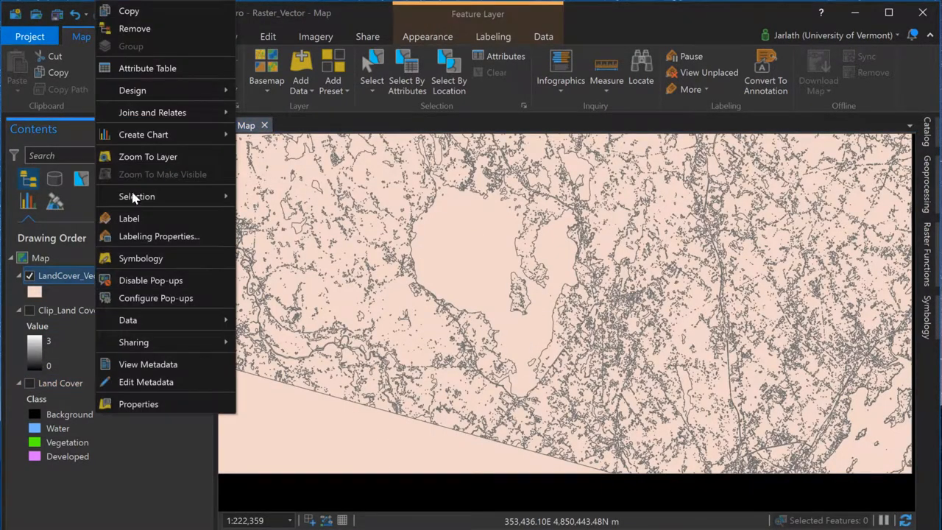
pyautogui.click(147, 68)
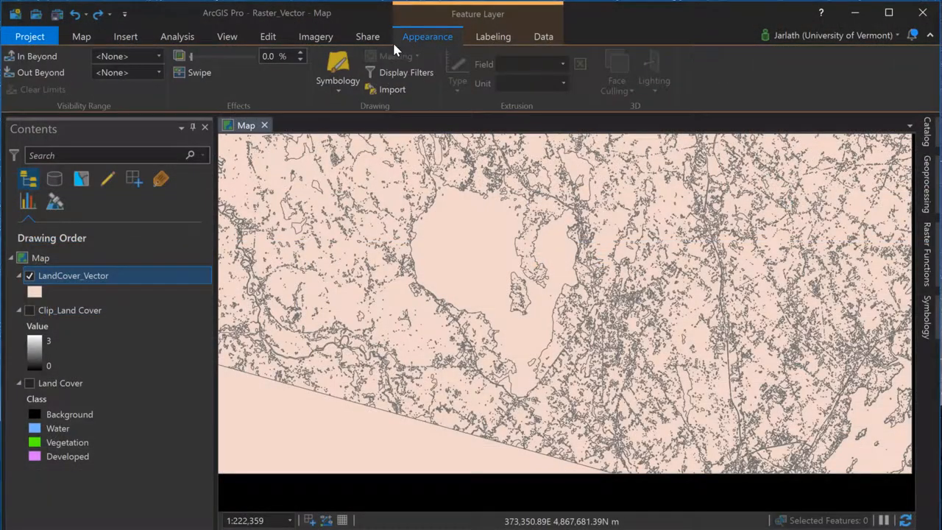
# Symbolize LandCover_Vector by gridcode with new colors labelled Background, Water, Vegetation, Developed.
pyautogui.click(337, 70)
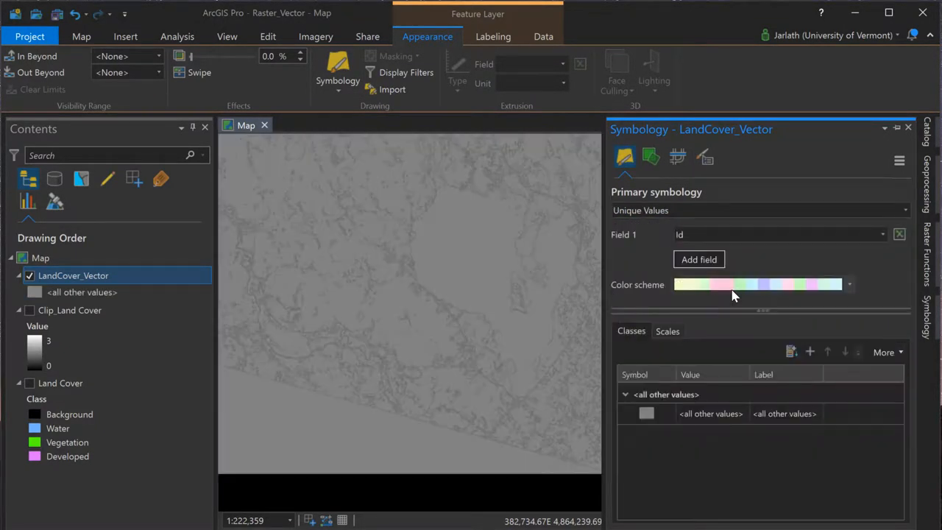
pyautogui.click(882, 234)
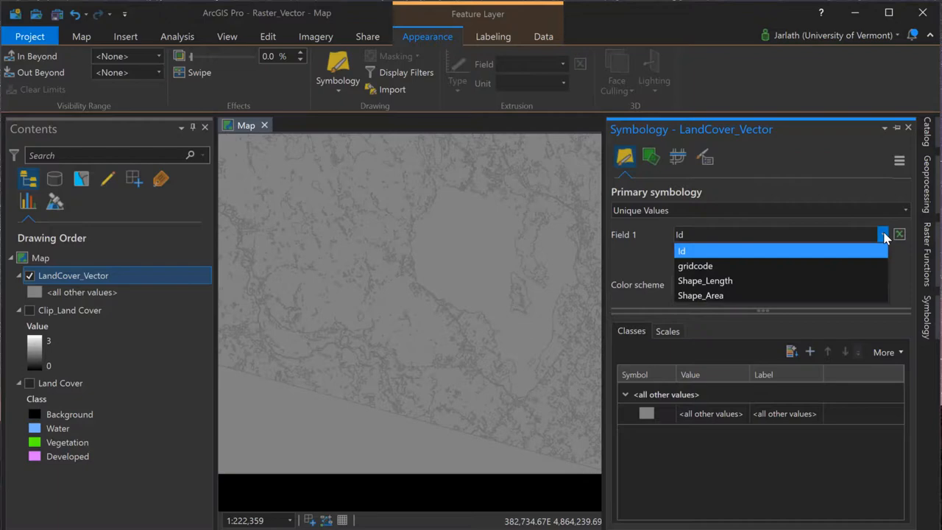
pyautogui.click(694, 266)
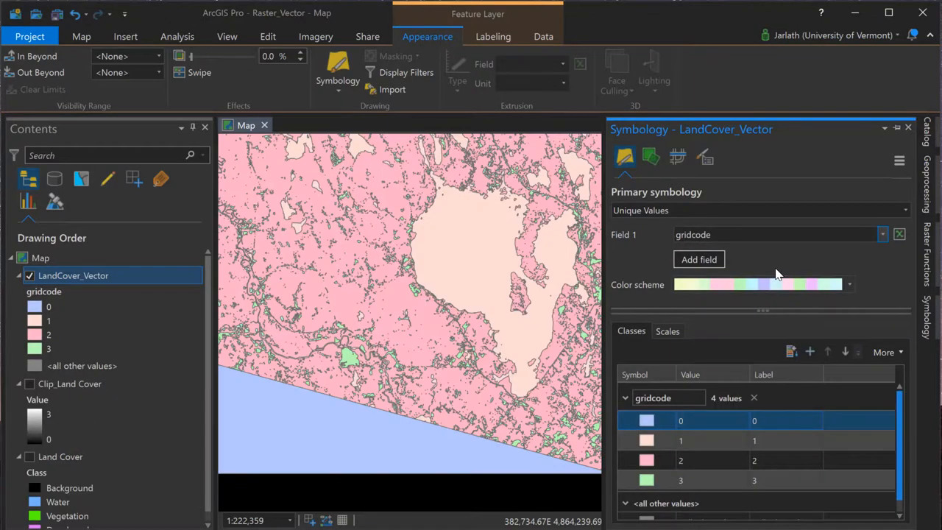
pyautogui.click(848, 285)
pyautogui.write('Ve')
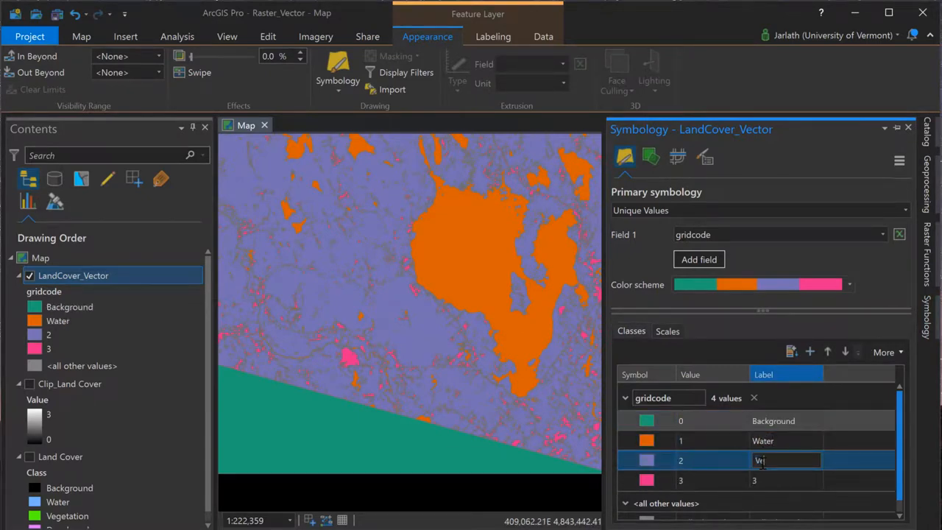
pyautogui.write('Develope')
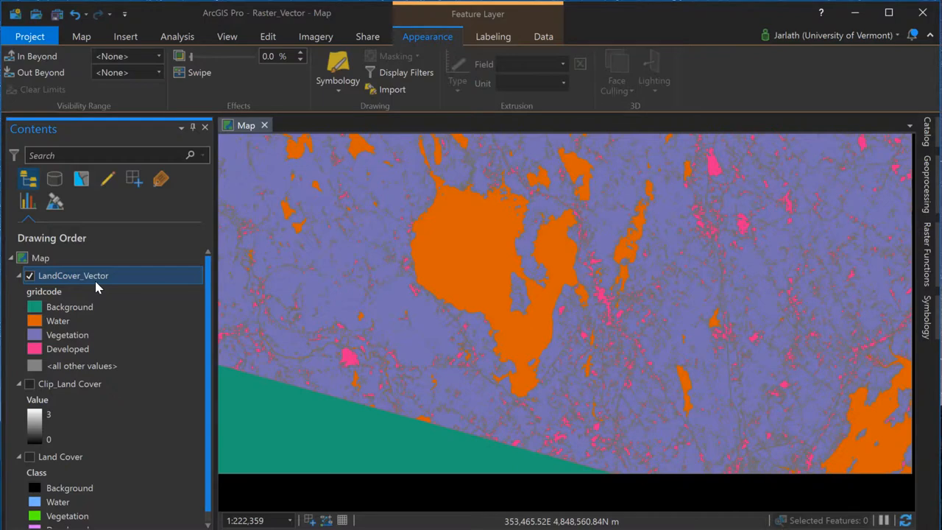
pyautogui.click(81, 37)
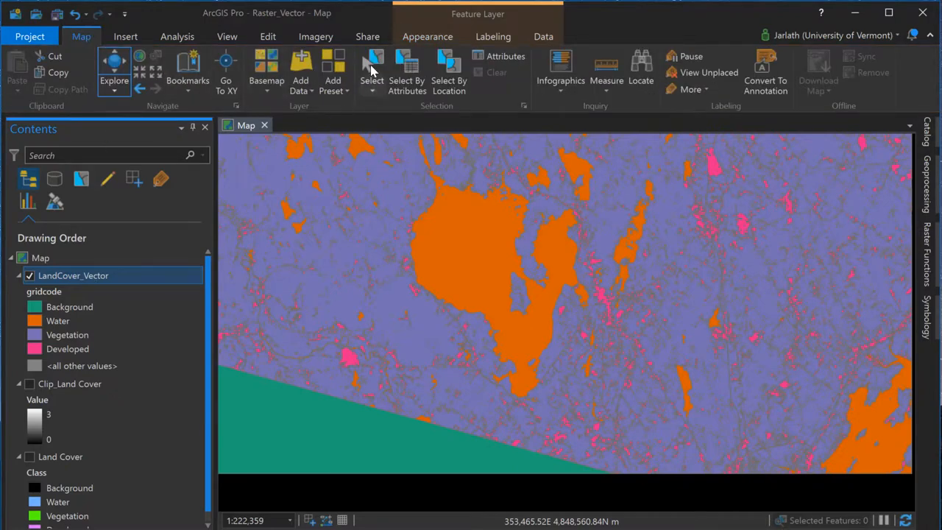
# Make a layer from the selected lake polygon and hide the full LandCover_Vector layer.
pyautogui.click(372, 71)
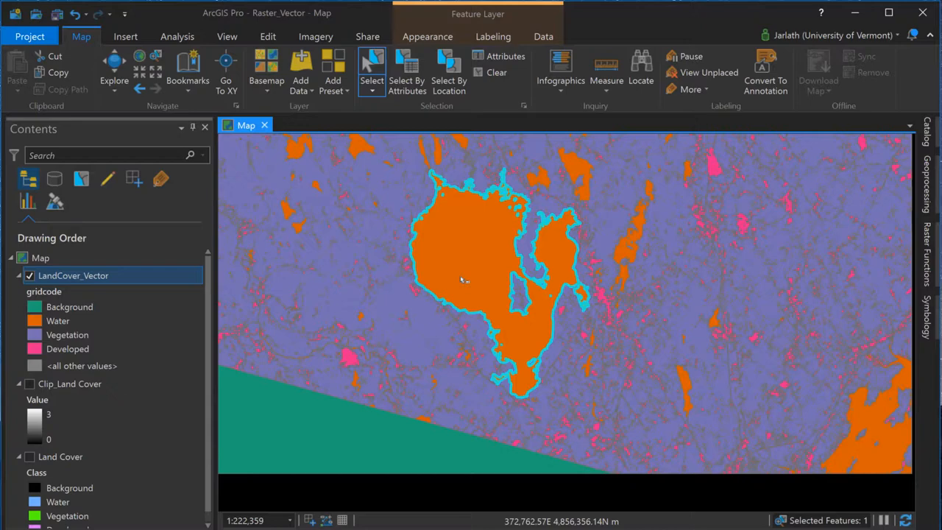
pyautogui.rightClick(73, 276)
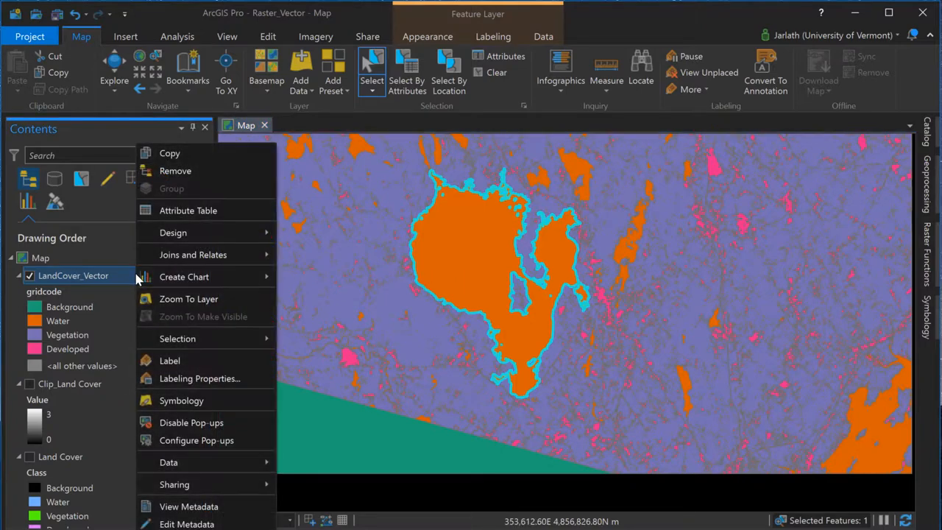
pyautogui.click(184, 276)
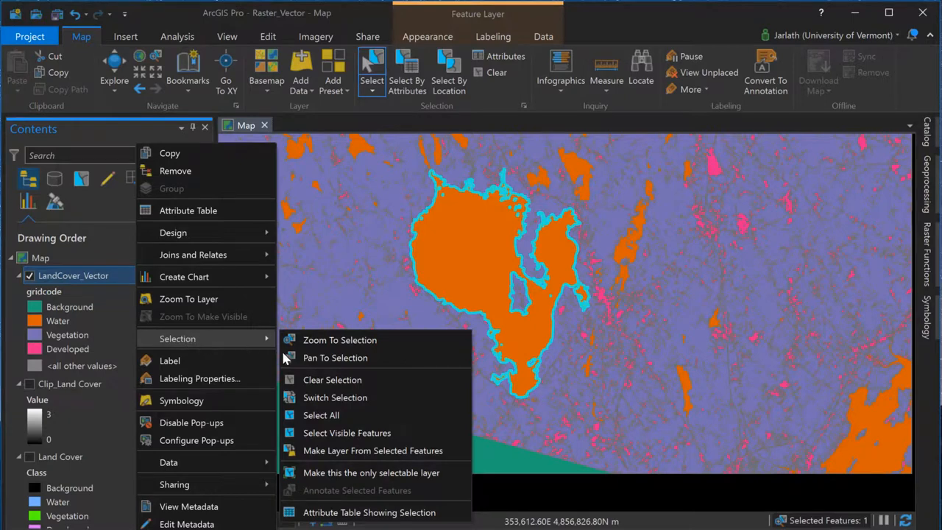
pyautogui.moveTo(342, 450)
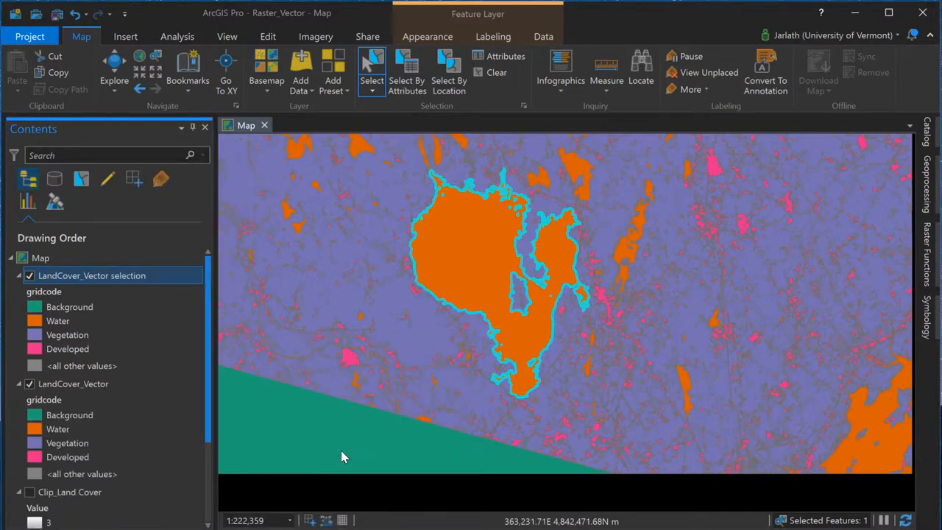
pyautogui.moveTo(478, 151)
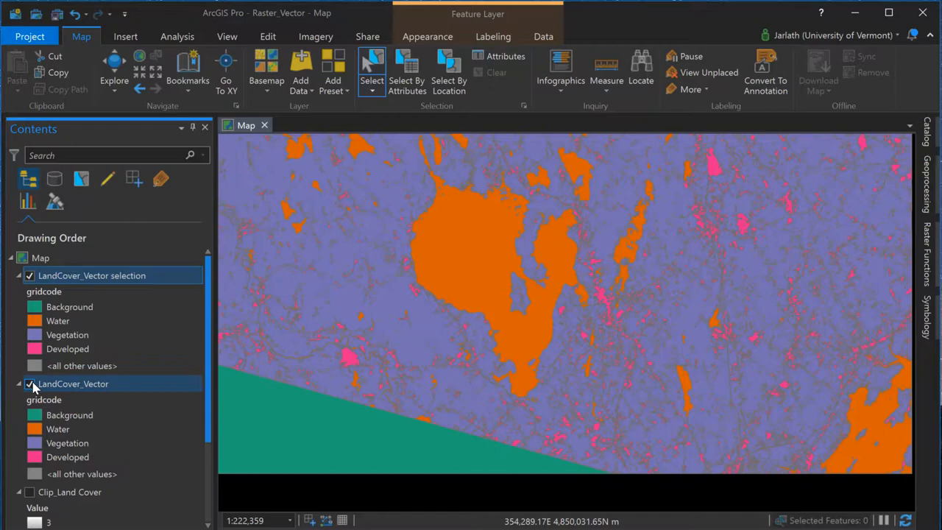
pyautogui.click(29, 384)
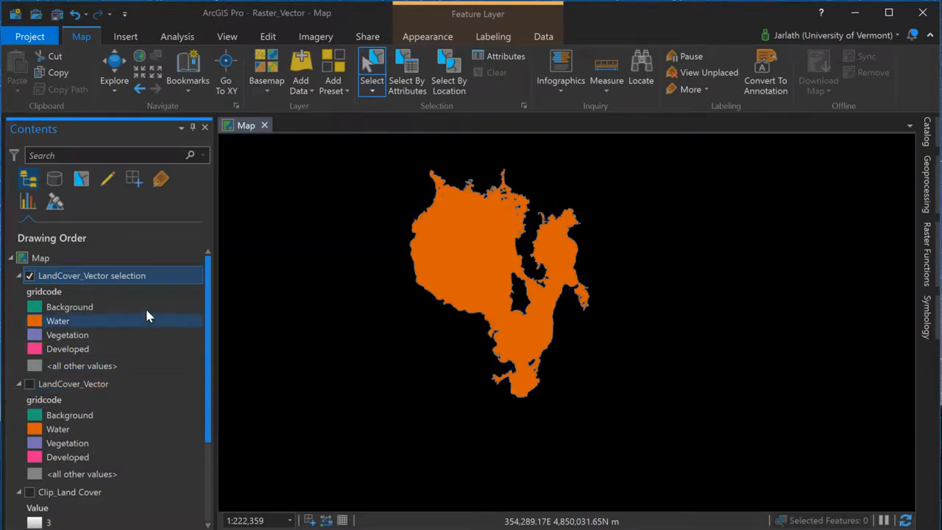
pyautogui.rightClick(91, 275)
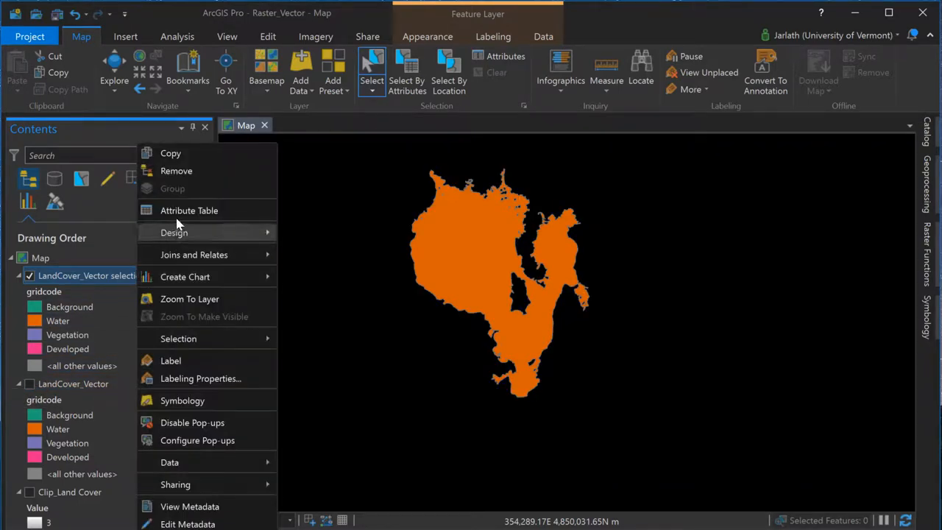
pyautogui.click(189, 210)
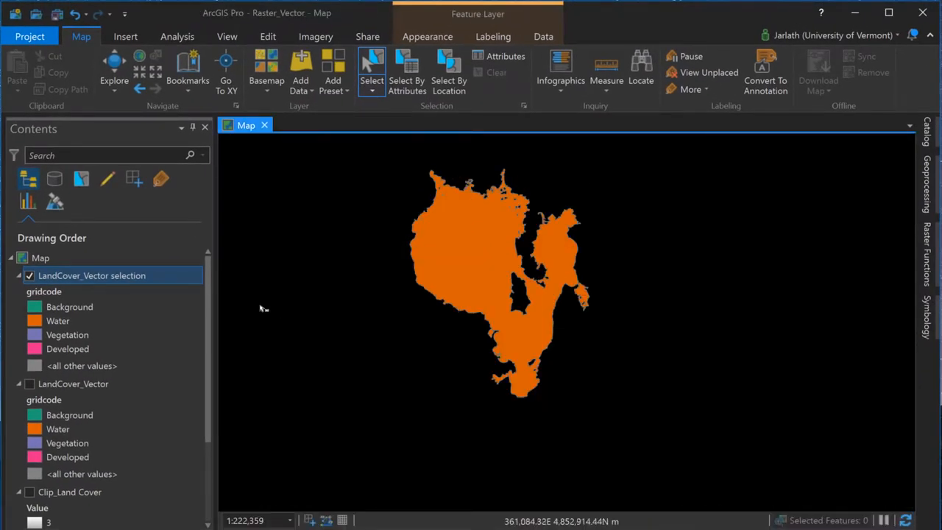
# Copy the lake selection layer to a LakeSebago feature class and view its attribute table.
pyautogui.rightClick(91, 275)
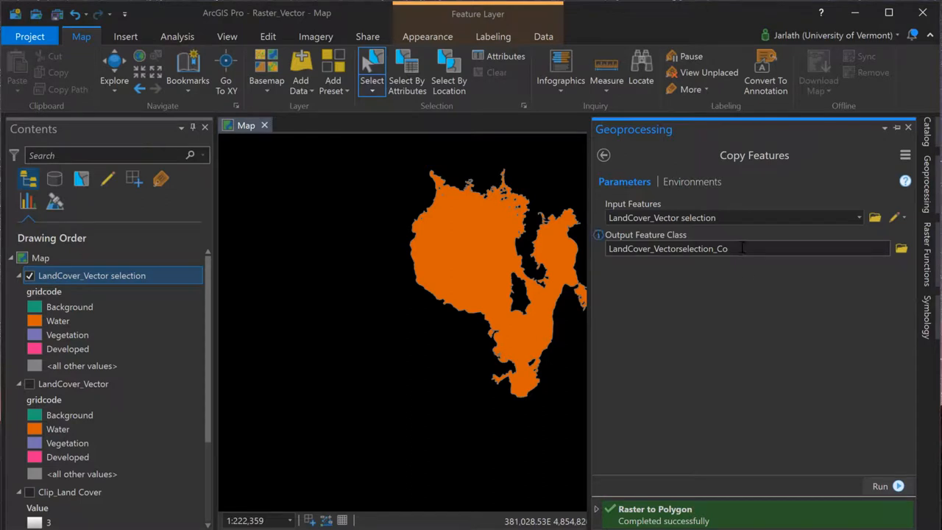
pyautogui.click(735, 248)
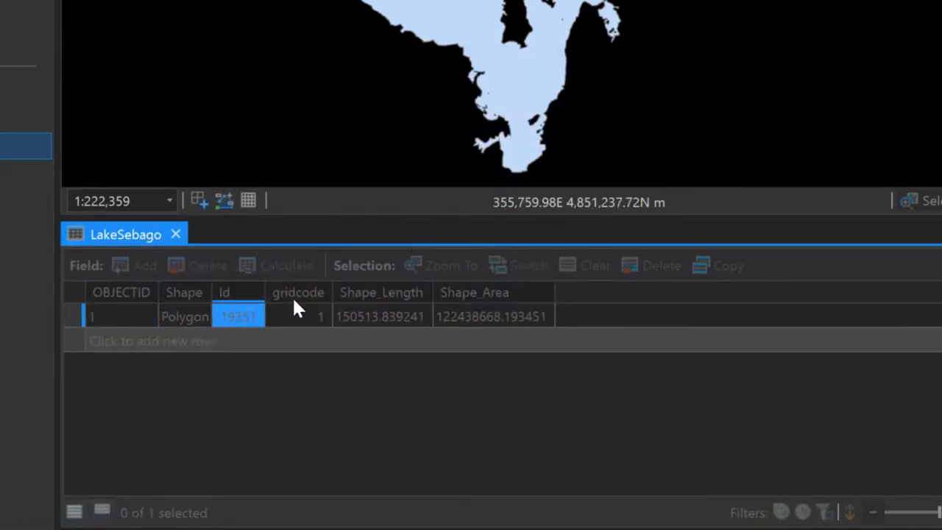
# Replace Id and gridcode with a text field Name aliased 'Lake Name', holding Lake Sebago.
pyautogui.click(208, 265)
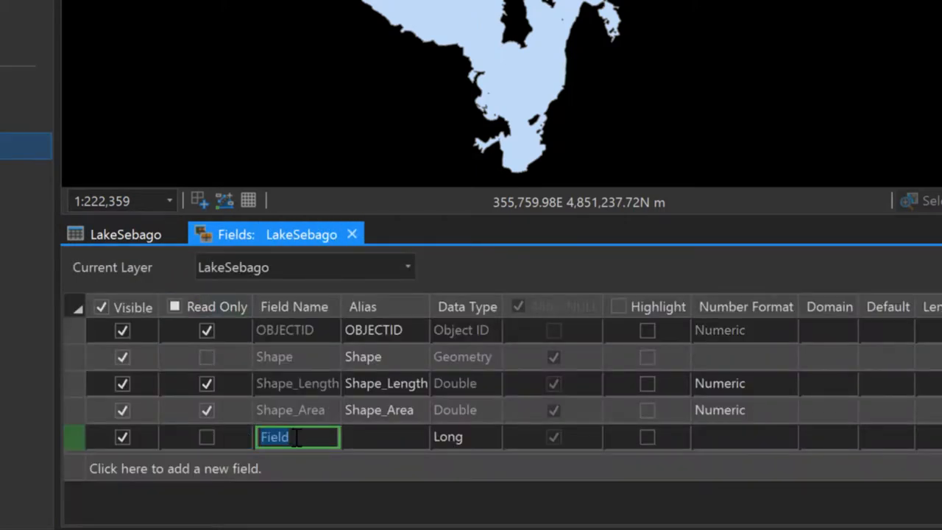
pyautogui.write('Name')
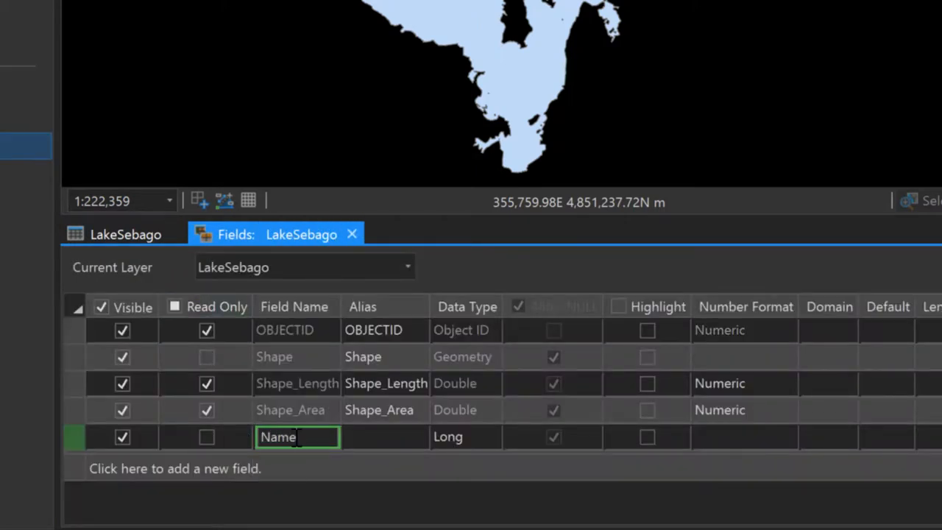
pyautogui.click(386, 437)
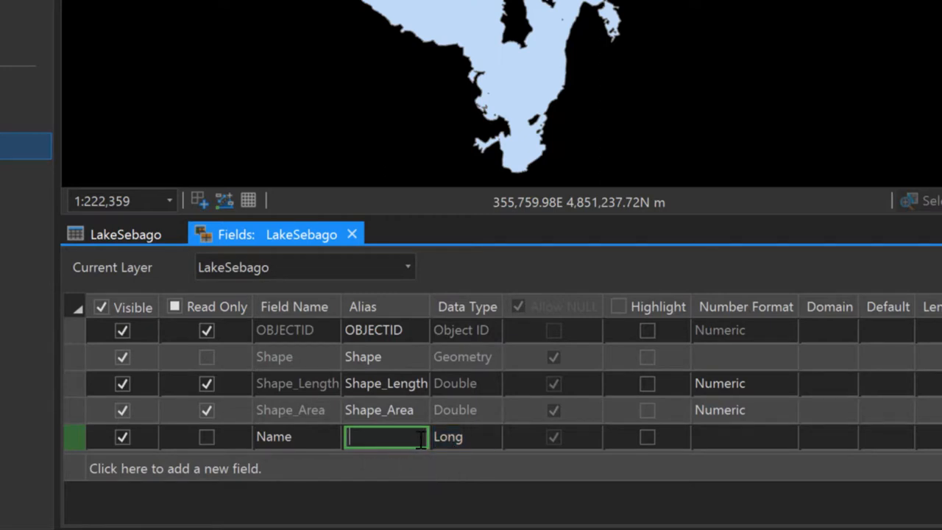
pyautogui.write('Lake Name')
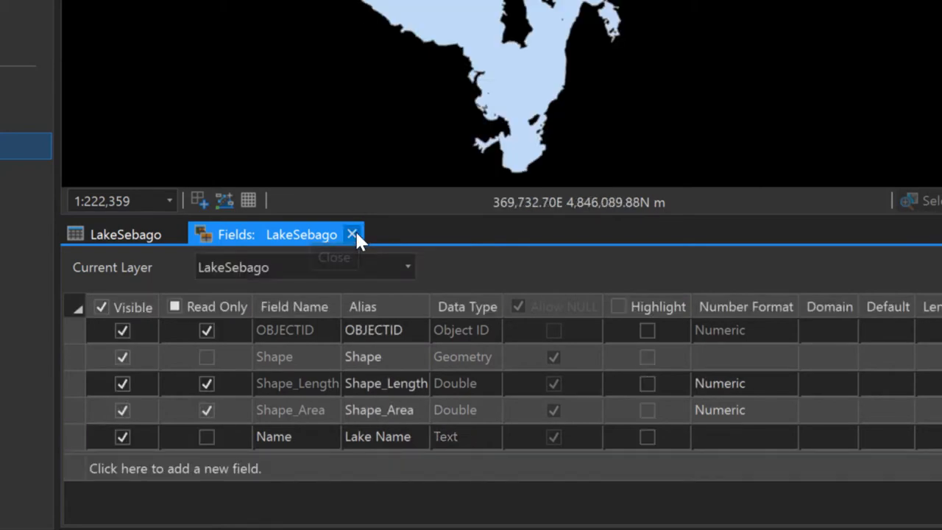
pyautogui.click(352, 234)
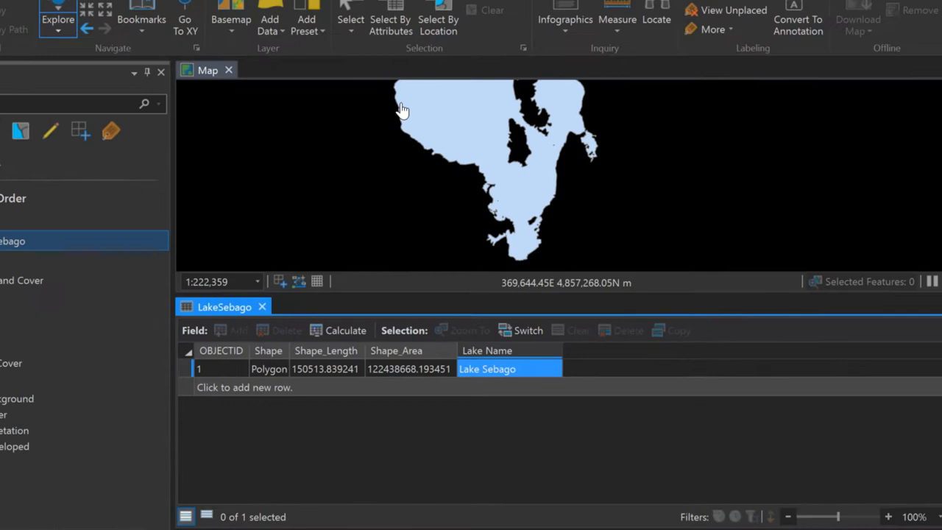
# Save all pending LakeSebago edits, confirming in the Save Edits dialog.
pyautogui.click(267, 36)
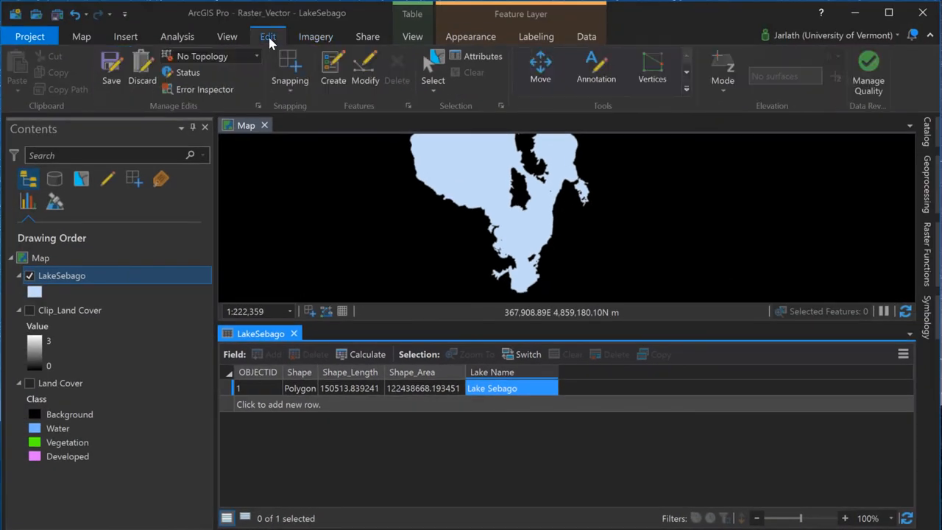
pyautogui.click(111, 66)
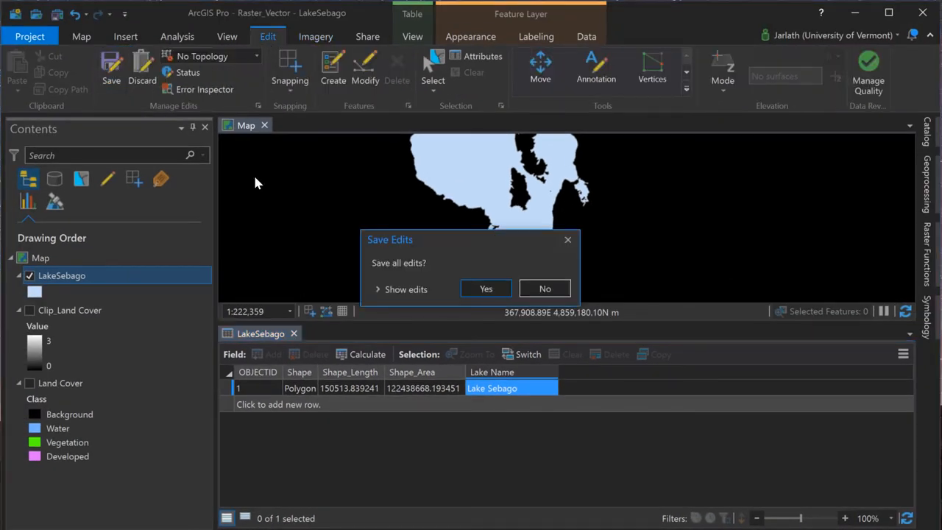
pyautogui.click(405, 289)
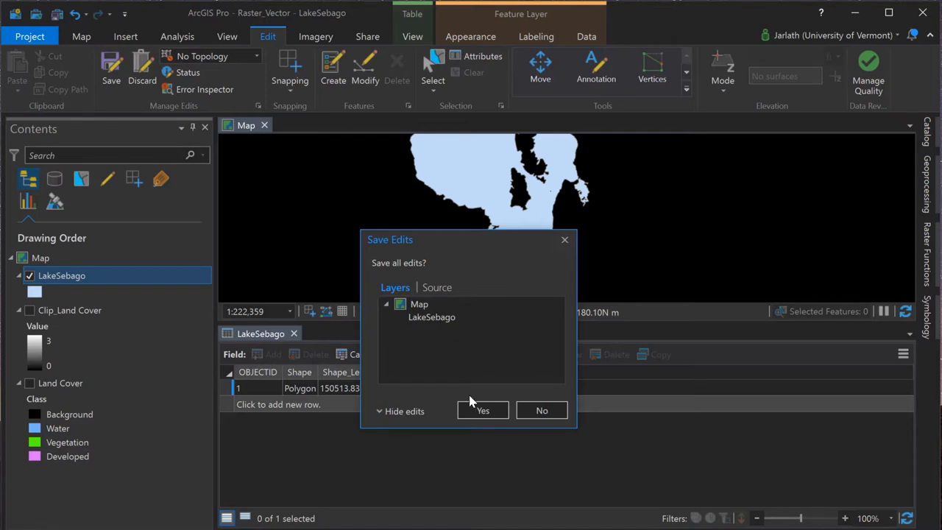
pyautogui.click(483, 410)
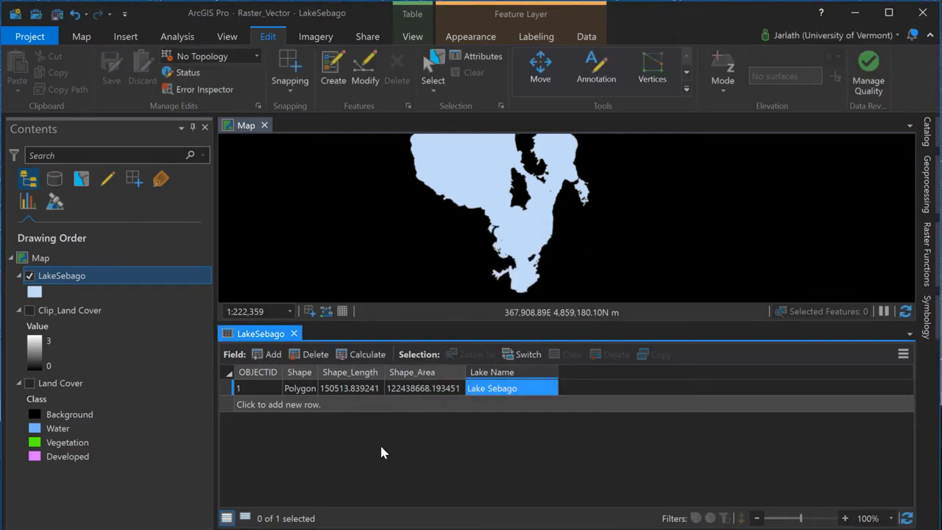